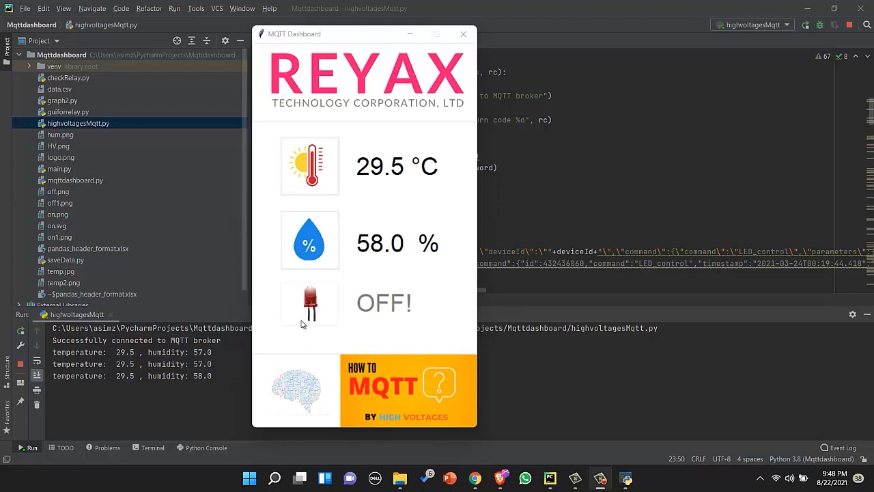
Toggle the dashboard LED, then bring up the 'MQTT in Python | building MQTT dashboard' video
left_click(310, 304)
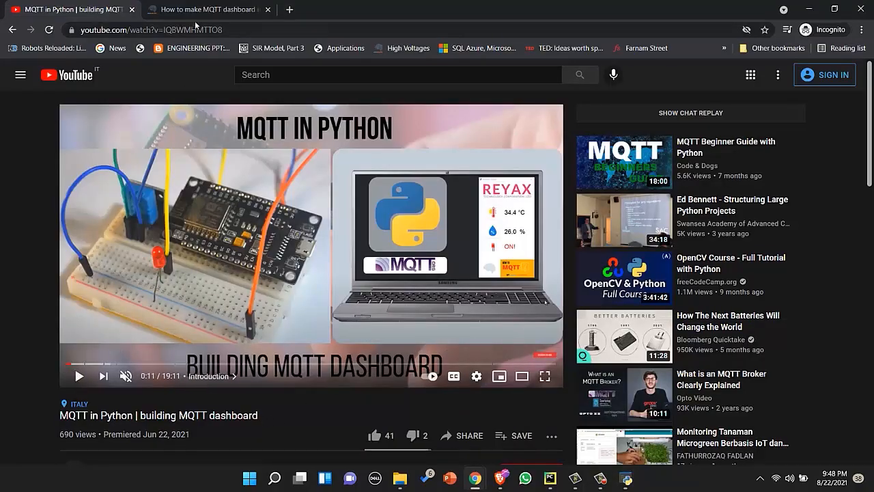
Open the highvoltages.co MQTT dashboard article and scroll down to its Python code listing
left_click(205, 9)
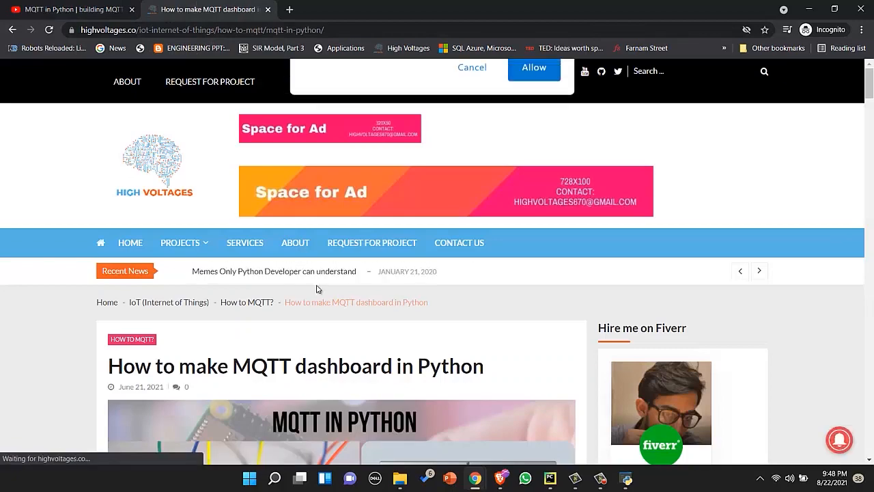
scroll("down", 3)
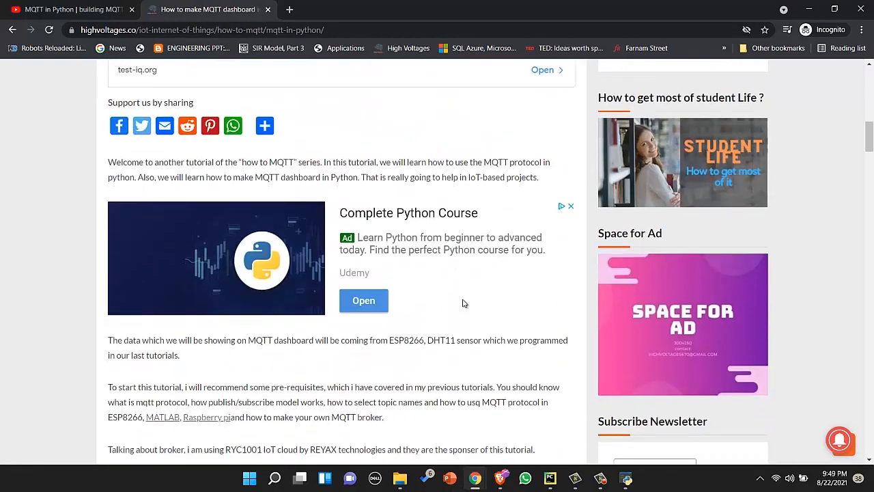
scroll("down", 3)
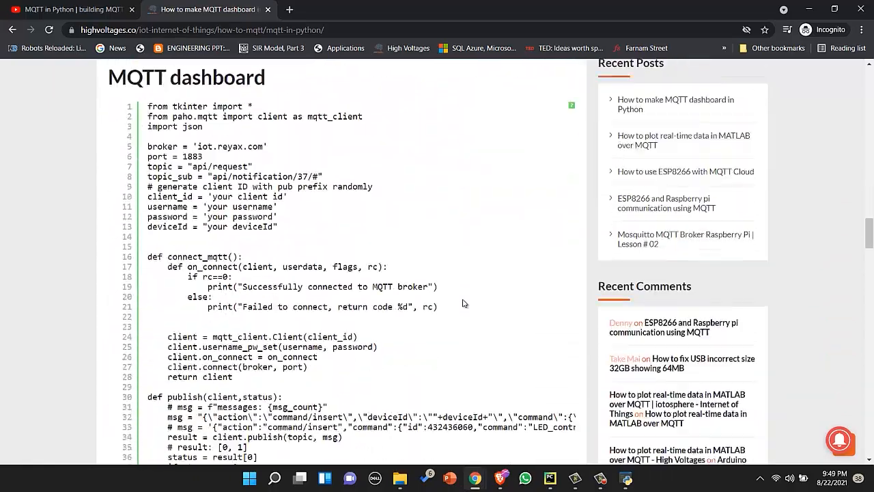
scroll("down", 3)
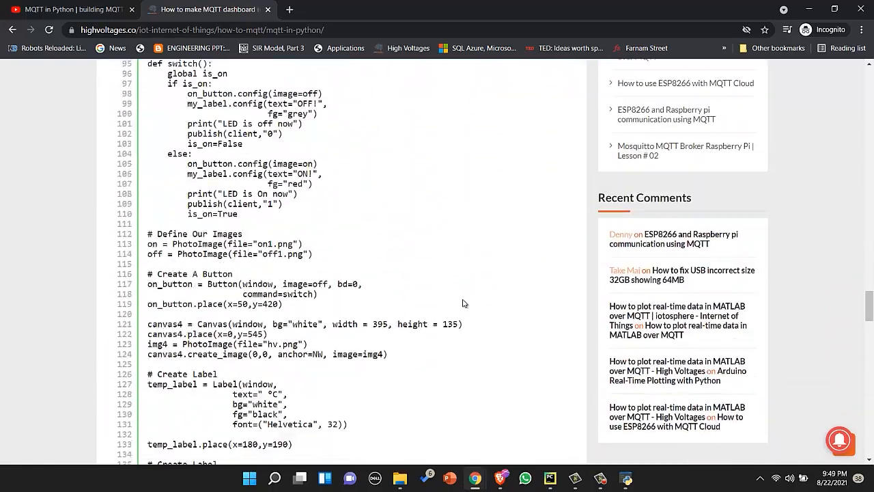
scroll("down", 3)
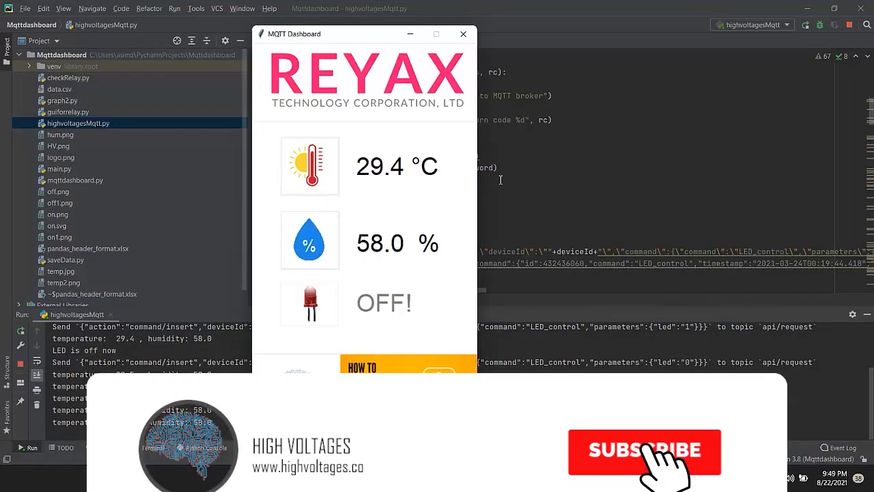
Close the MQTT Dashboard window to get back to highvoltagesMqtt.py
left_click(643, 451)
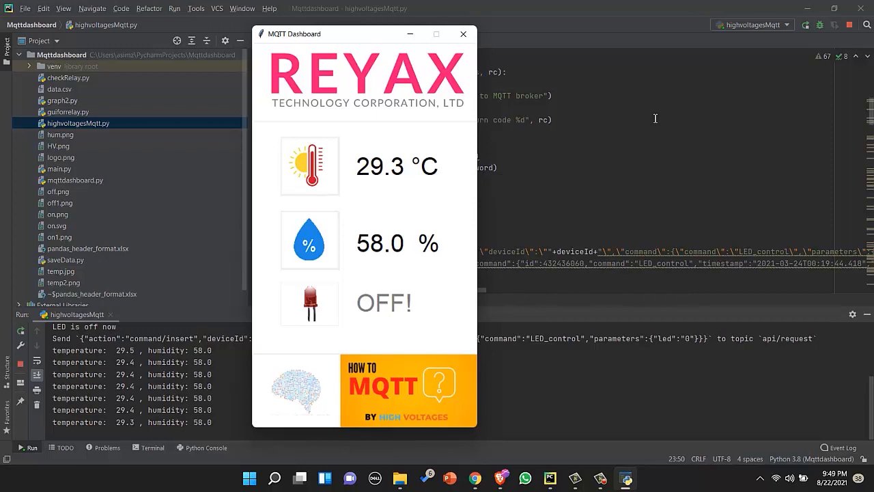
mouse_move(701, 103)
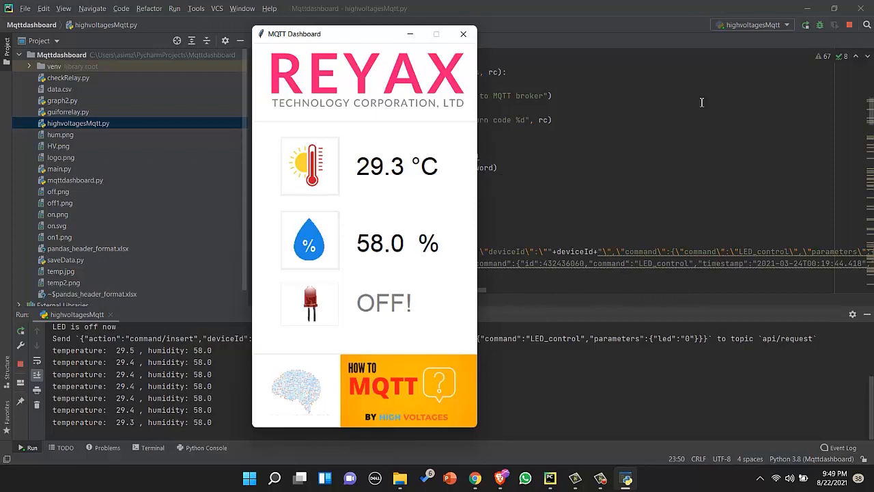
mouse_move(729, 97)
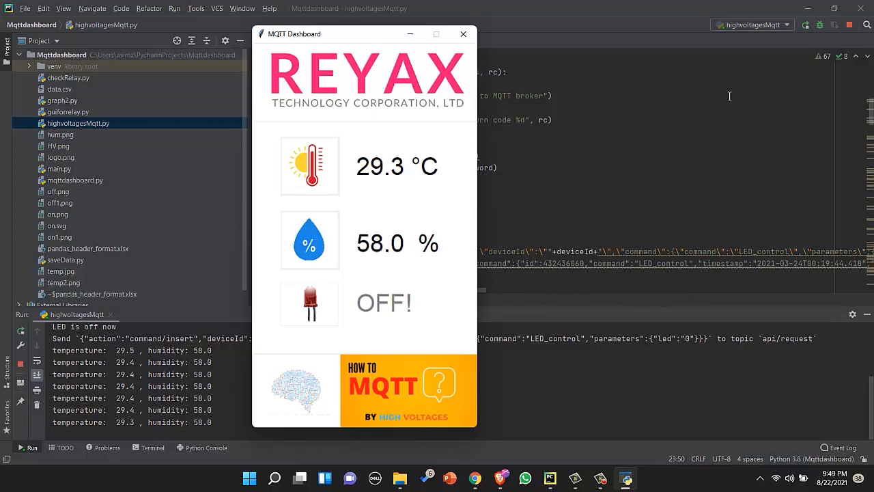
mouse_move(797, 84)
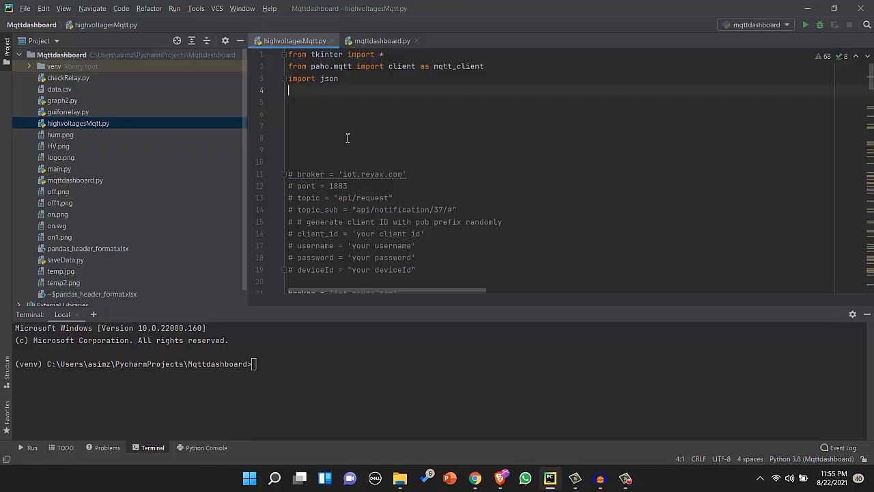
Add 'import csv' on line 4 and begin a 'def AddHeaders():' function body
type("import csv")
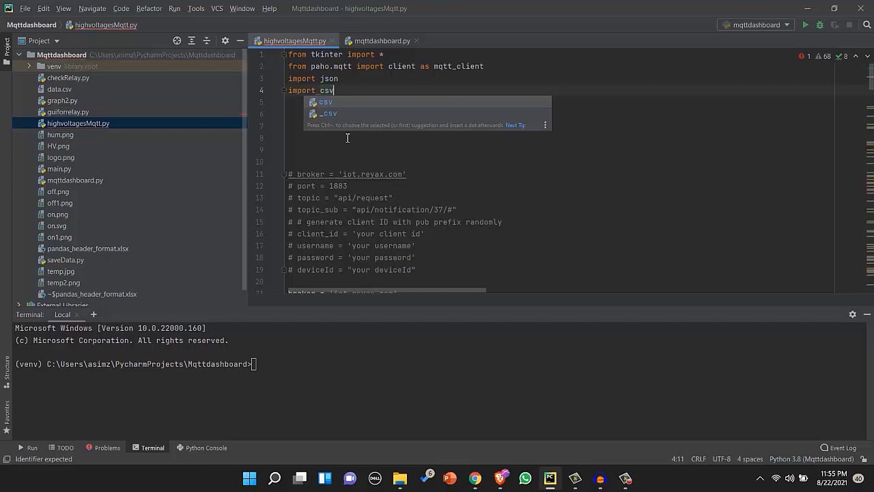
key("enter")
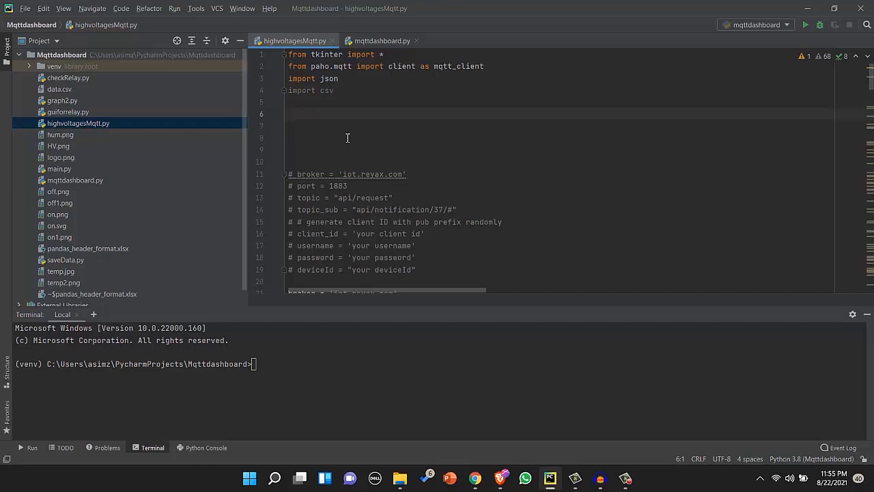
type("def")
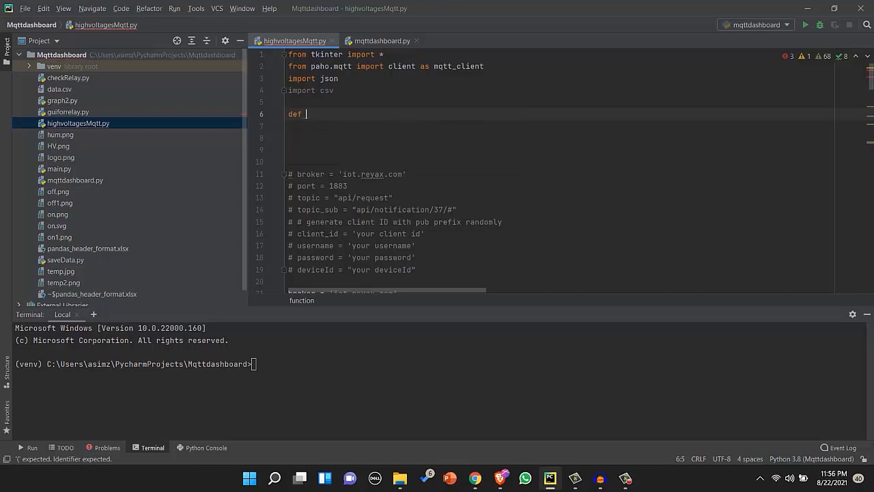
type("AddHeaders():")
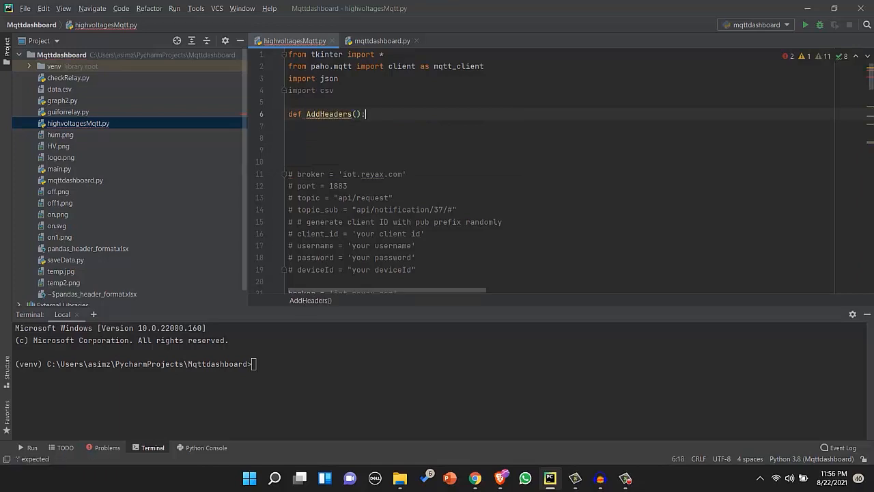
key("enter")
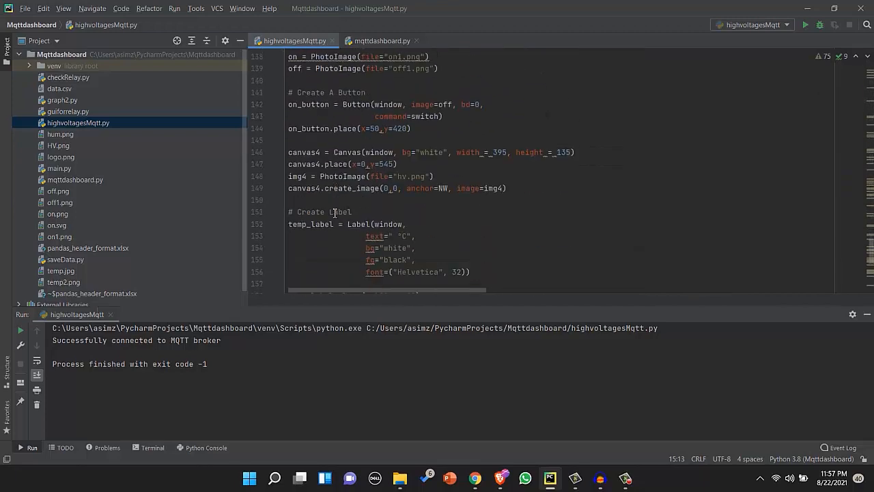
Insert an AddHeaders() call after client.loop_start() and rerun the dashboard script
scroll("down", 3)
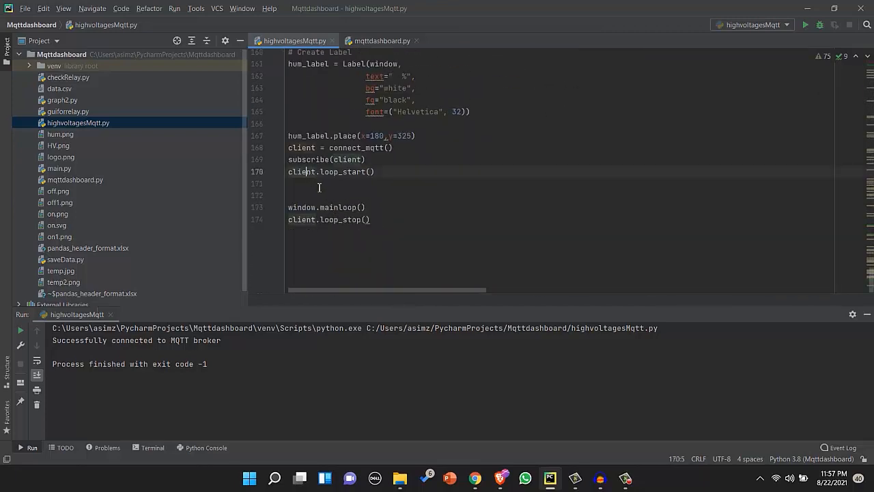
type("AddHeaders()")
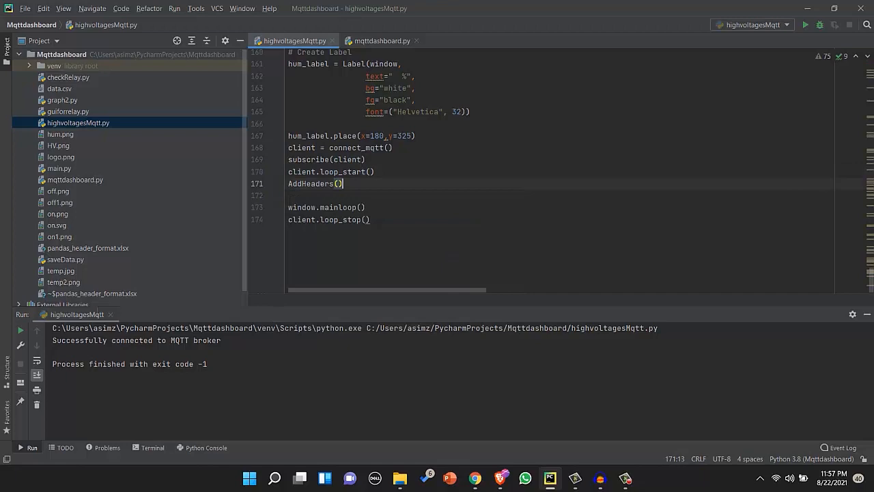
left_click(804, 25)
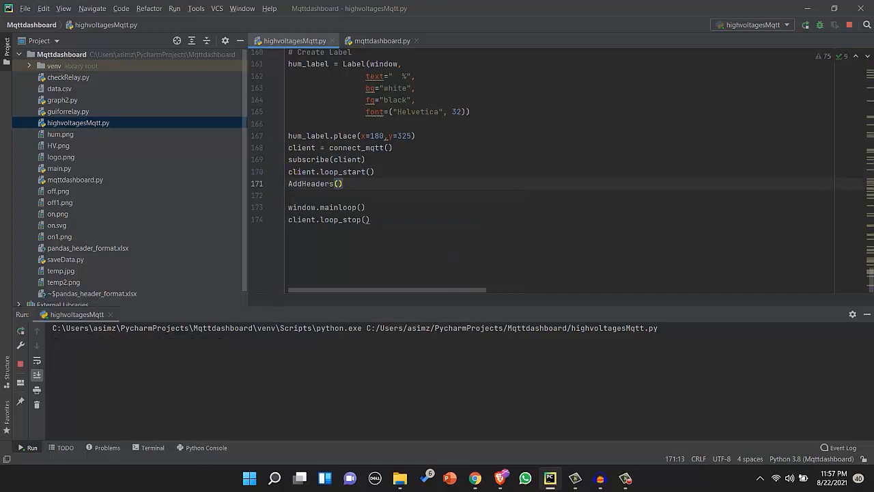
left_click(31, 447)
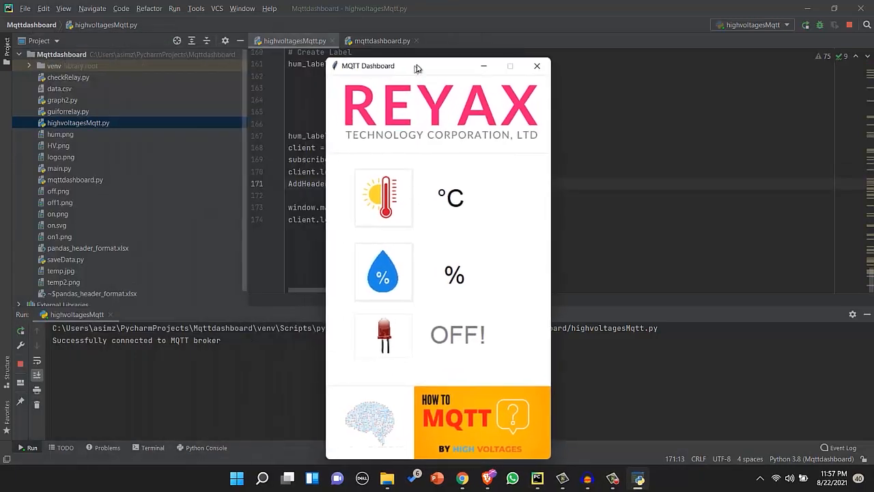
left_click(536, 65)
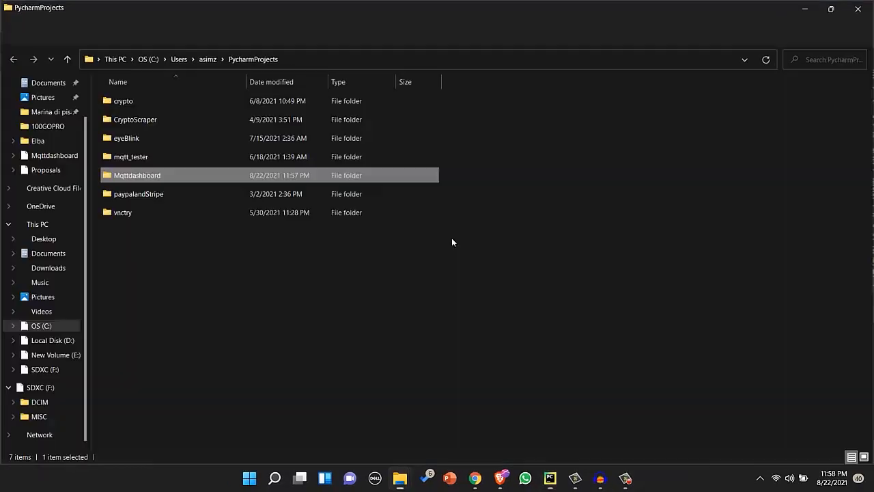
Open the Mqttdashboard project folder and the newly created values.csv file
double_click(136, 175)
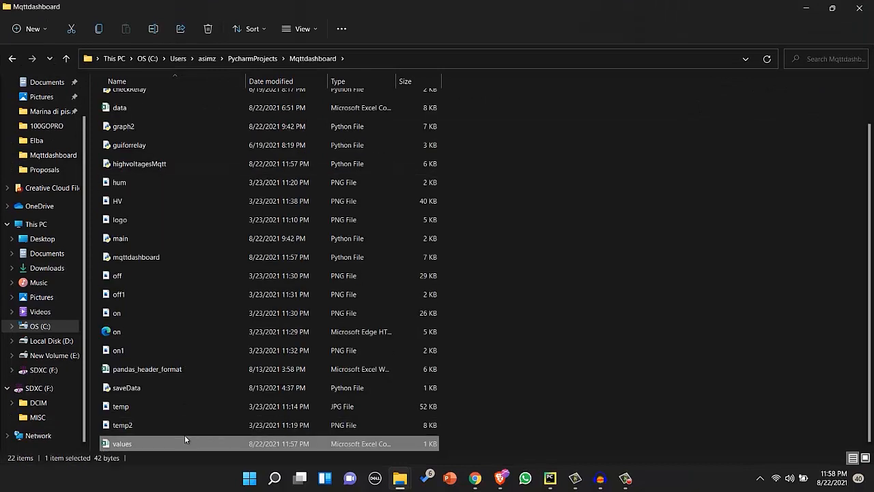
double_click(122, 443)
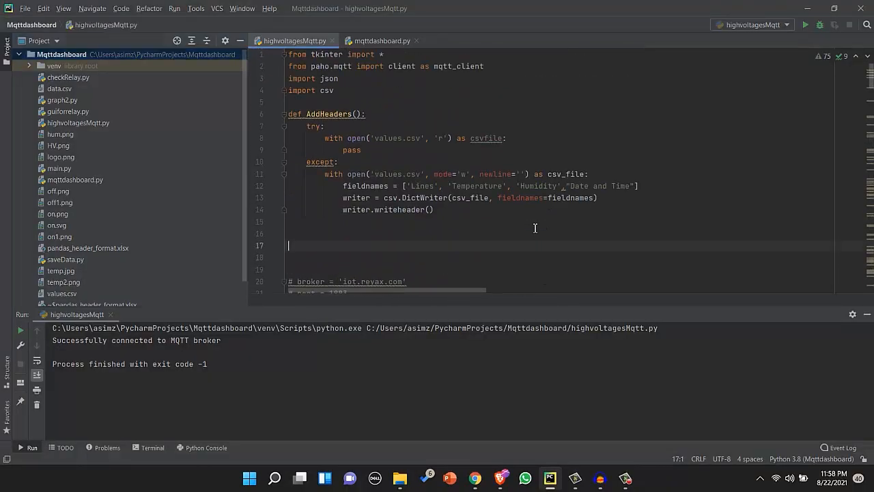
Write writedata(a,b) counting values.csv rows into lines and storing now = datetime.now()
type("def writedata(a,b):")
type("lines+=1")
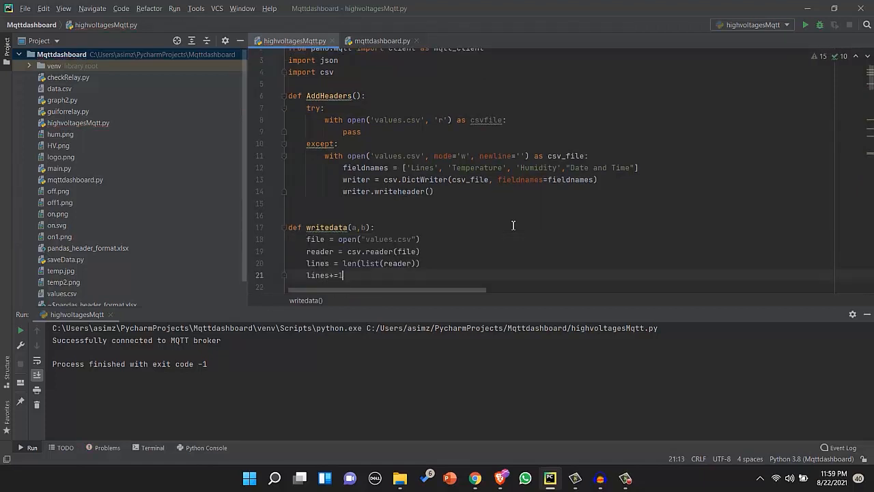
key("enter")
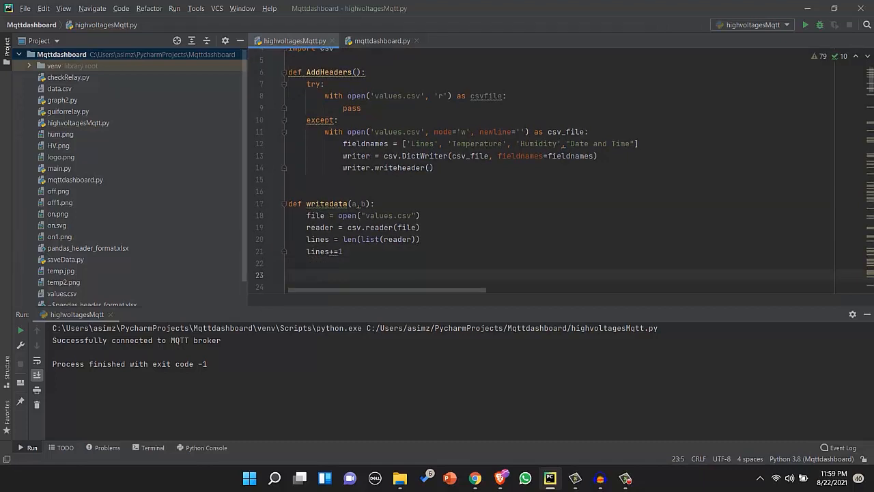
mouse_move(513, 225)
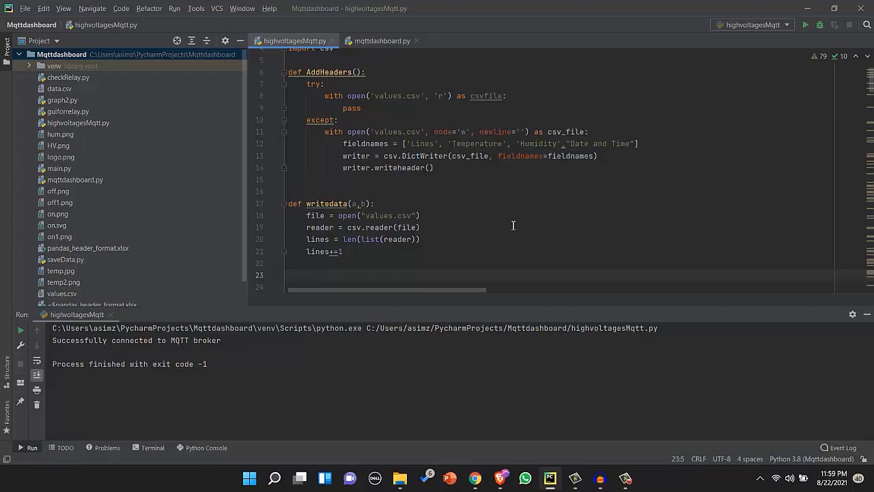
type("now = datetime.now()")
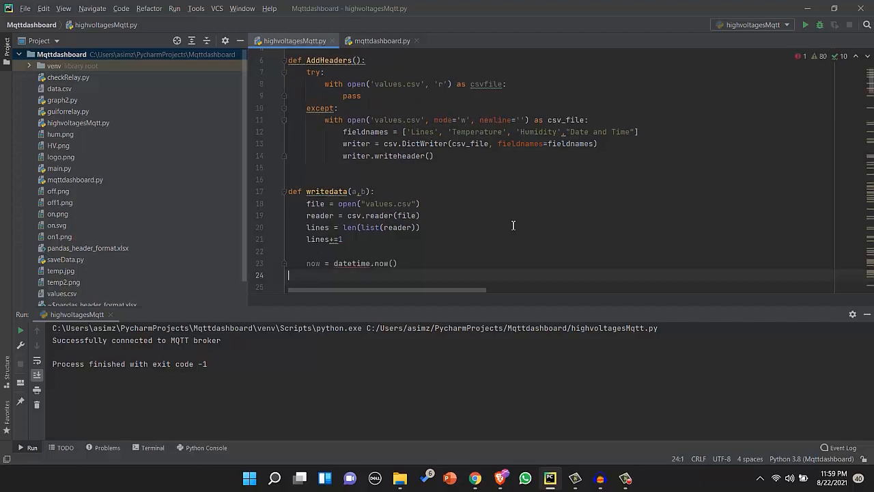
scroll("up", 3)
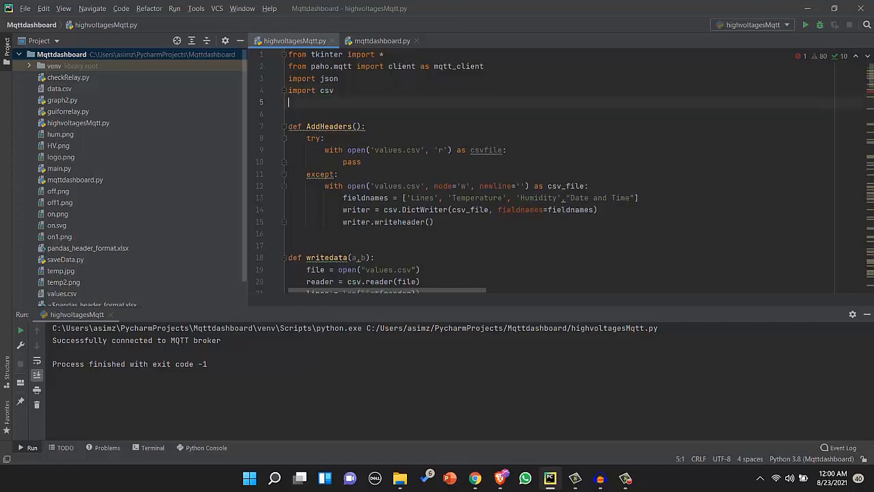
Add 'from datetime import datetime' and call writedata(temp, hum) inside on_message
type("from datetime import datetime")
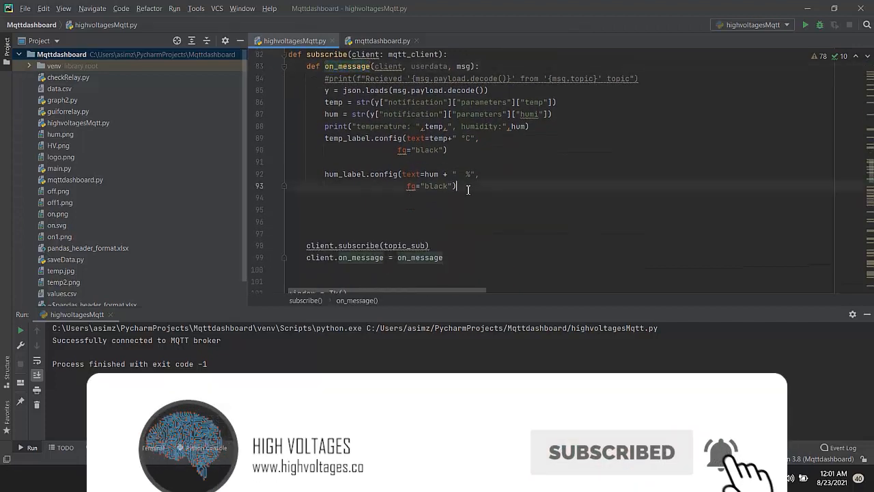
type("writedata(temp, hum)")
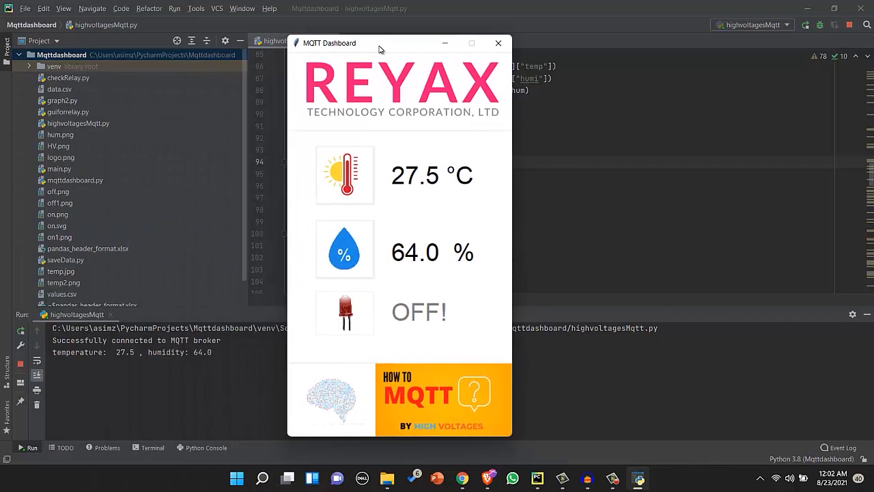
mouse_move(430, 334)
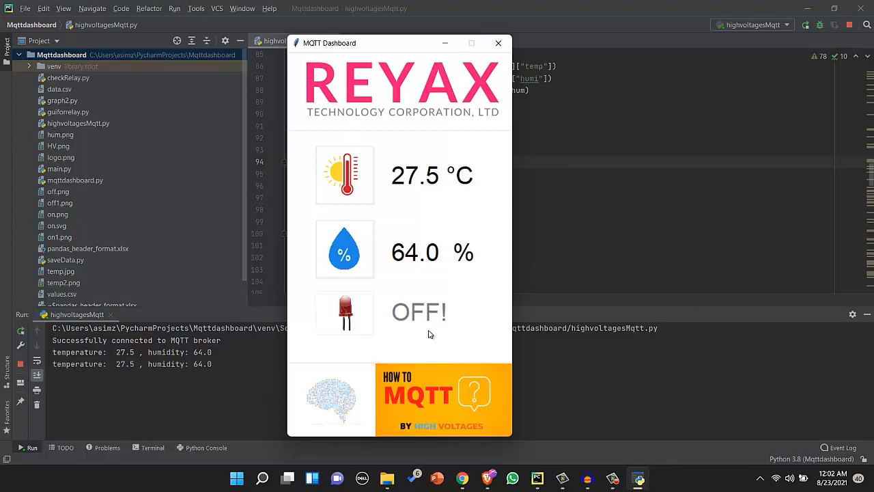
Open values.csv in Excel, check the three logged readings, and close without saving
left_click(400, 477)
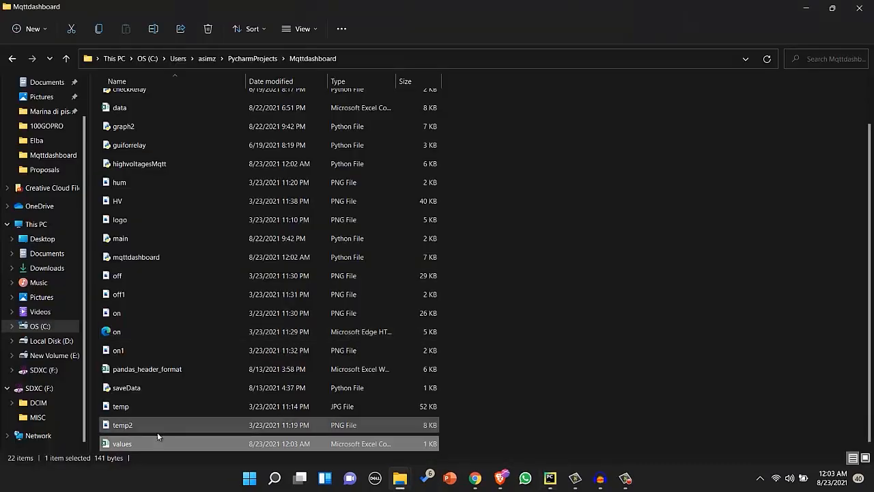
double_click(122, 443)
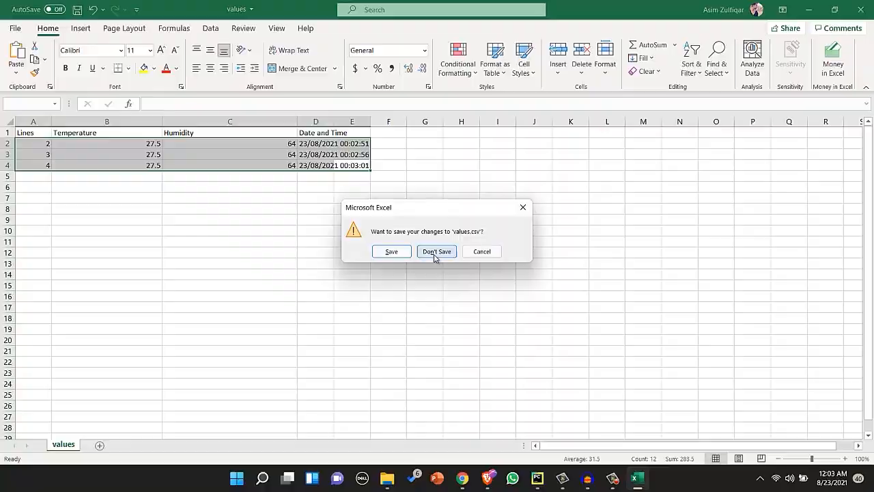
left_click(436, 252)
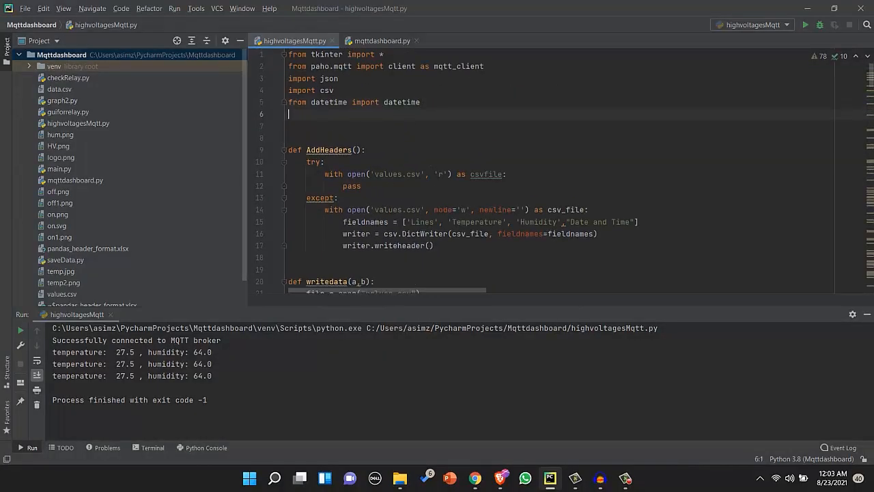
Import matplotlib, run 'pip3 install matplotlib' in Terminal, and add matplotlib.use("TkAgg")
type("import matplotlib")
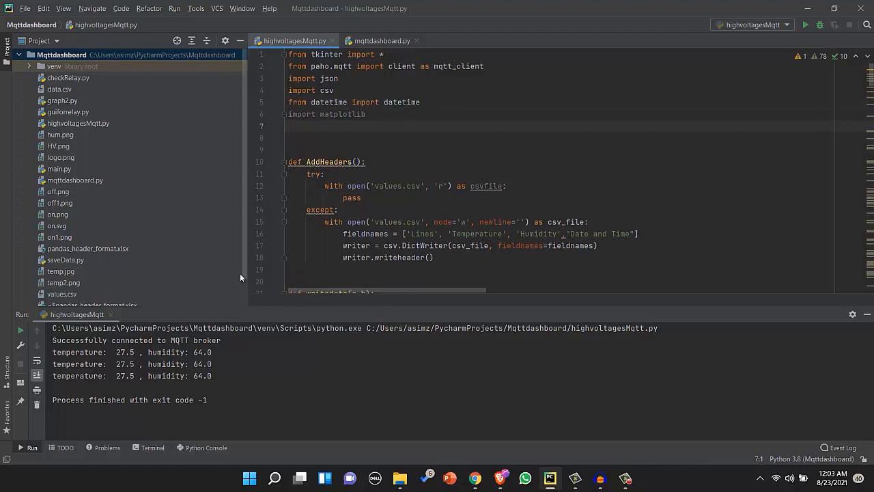
left_click(153, 447)
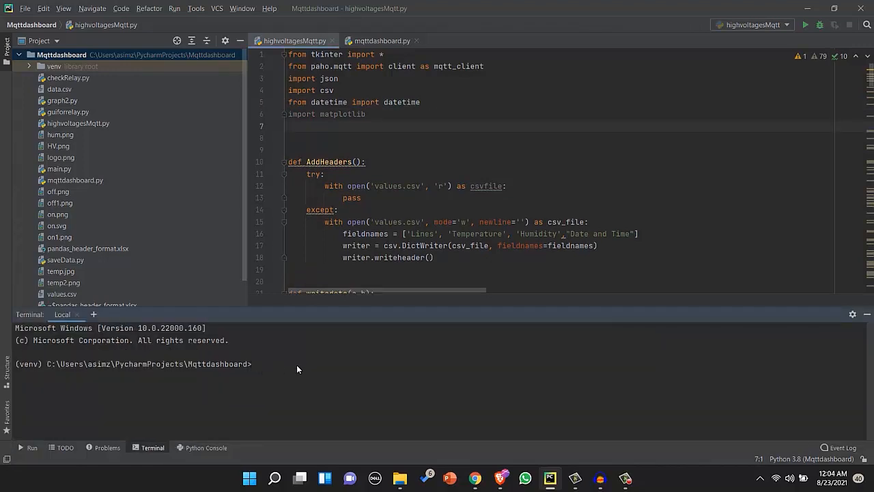
type("pip3 install")
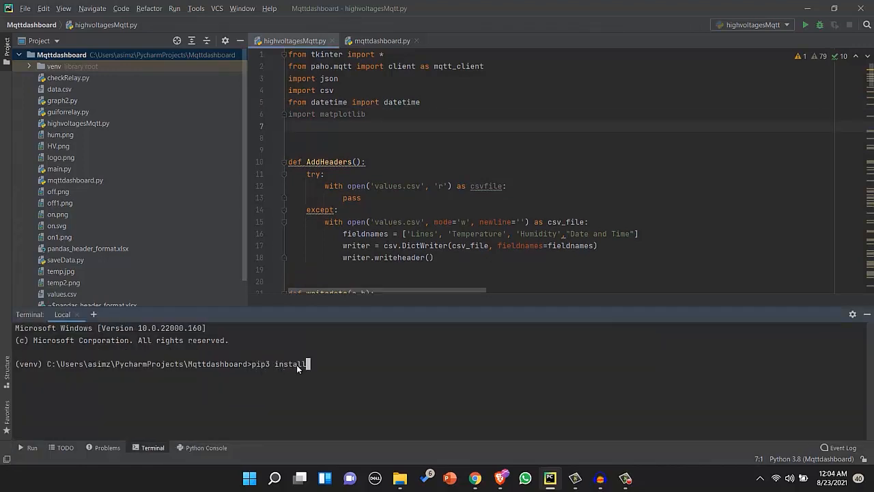
type("matplotlib")
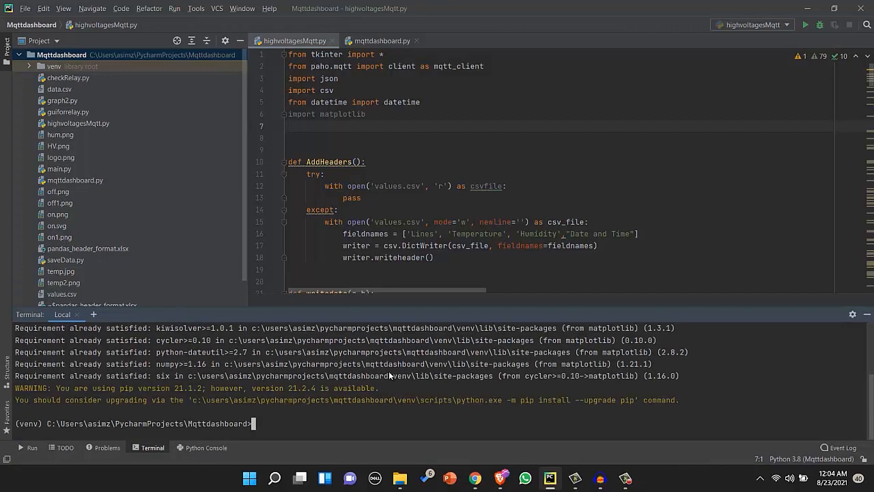
type("matplotlib.use(\"TkAgg\")")
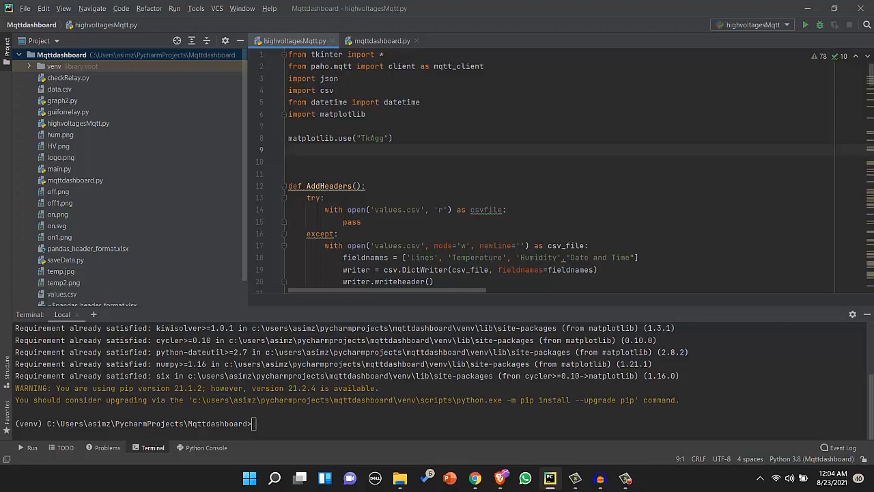
mouse_move(511, 203)
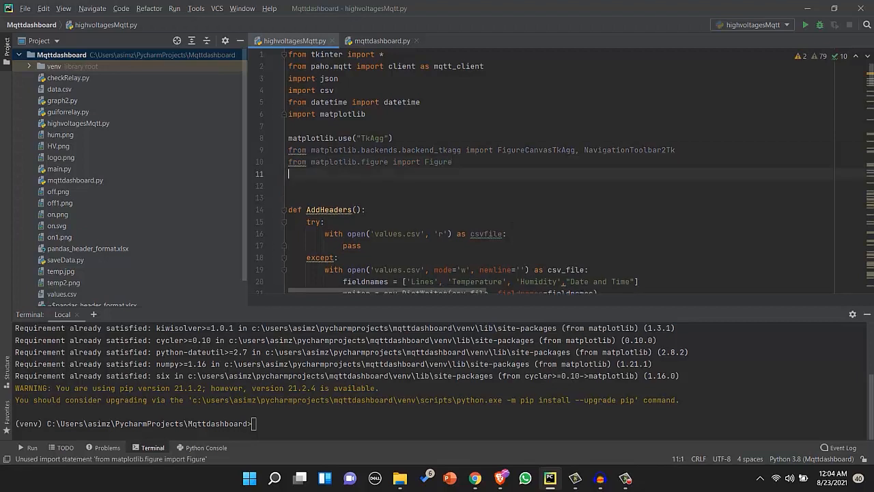
Add matplotlib.use("TkAgg") and import FigureCanvasTkAgg, NavigationToolbar2Tk and Figure
key("enter")
type("def get")
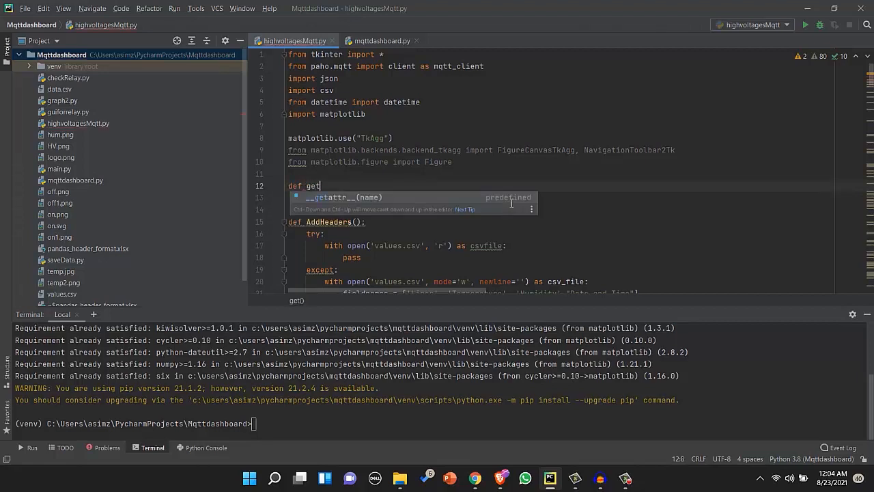
Write getDataAndPlotit reading values.csv and plotting the last 12 temperatures in a 5x5 Figure
type("Data")
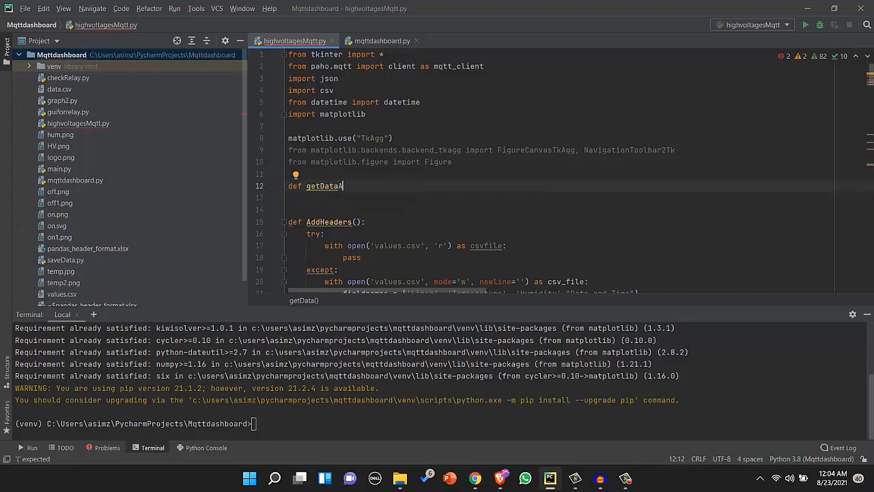
type("AndPlotit():")
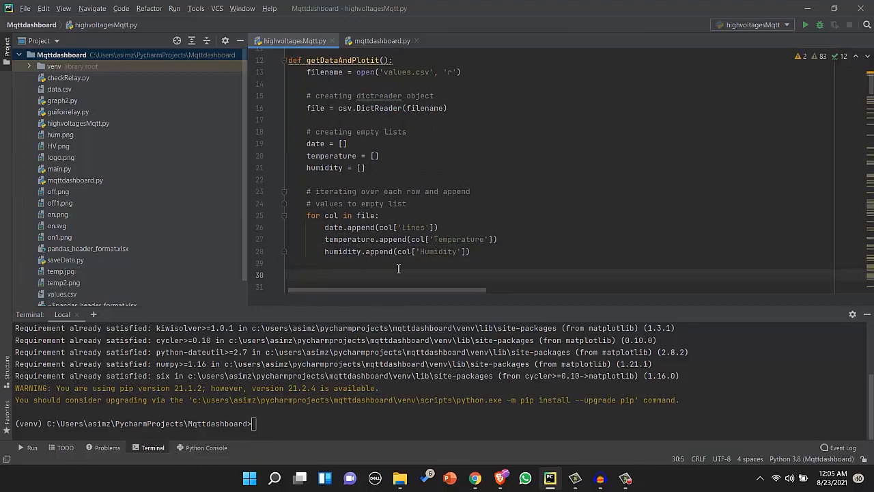
type("f = Figure(figsize=(5, 5), dpi=100)")
left_click(559, 286)
type("a = f.add_subplot(211,title=\"Temperature\")")
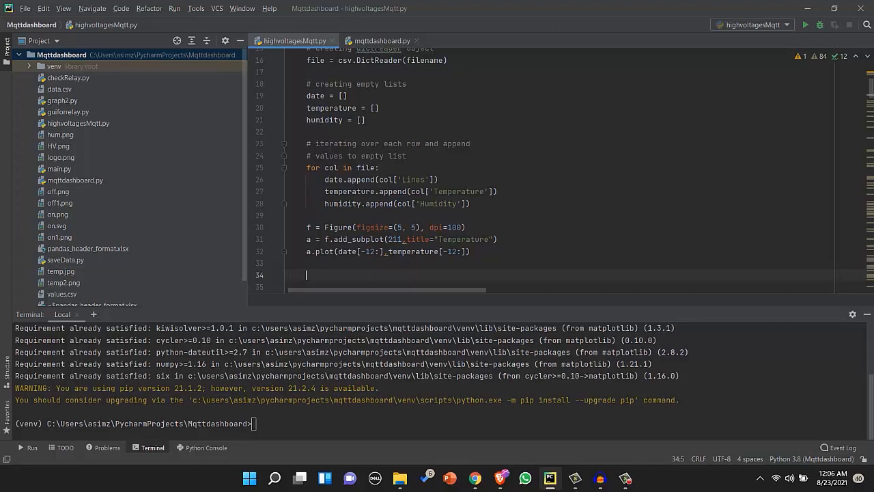
mouse_move(478, 270)
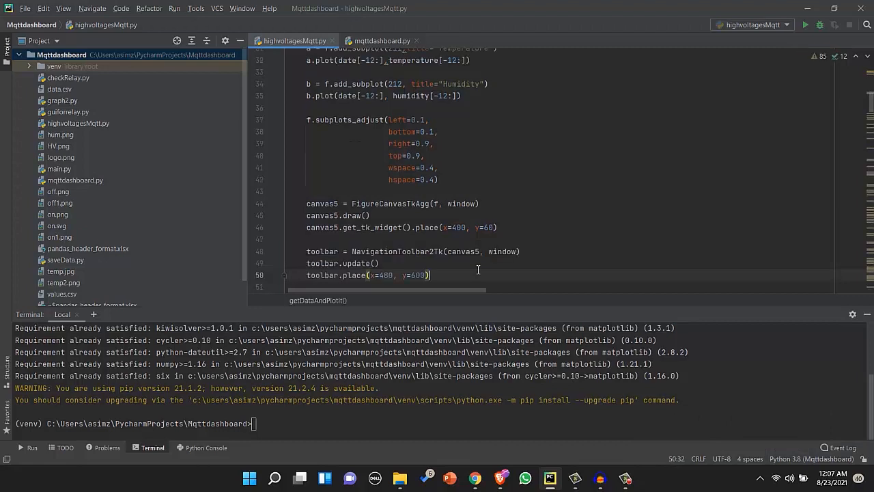
Finish the function with the humidity plot, canvas, toolbar and a 10-second window.after refresh
key("enter")
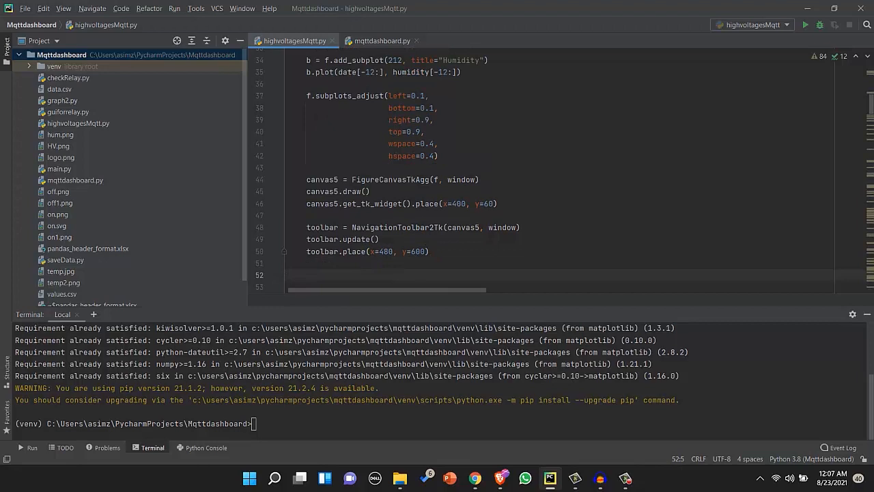
left_click(306, 274)
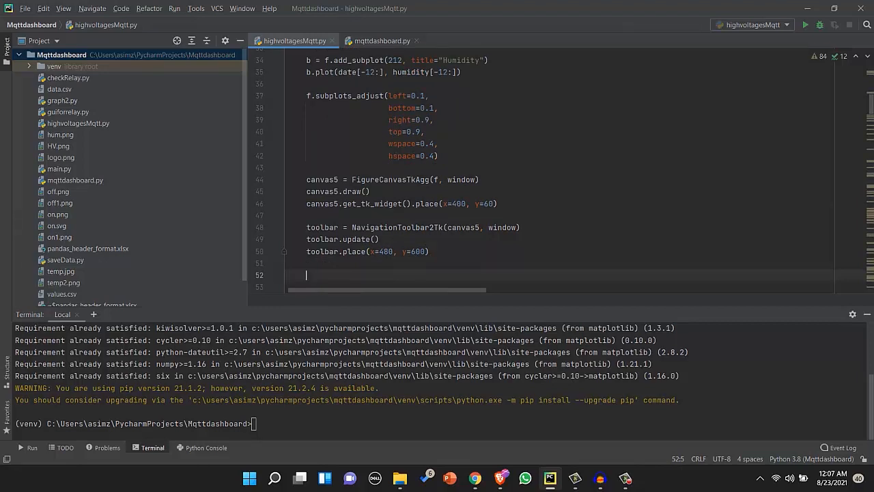
mouse_move(478, 270)
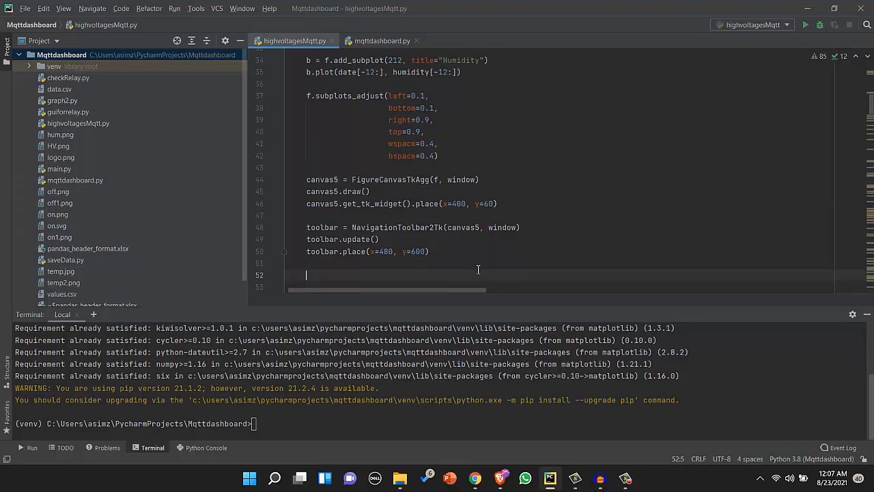
type("window.after(10000,getDataandPlot)")
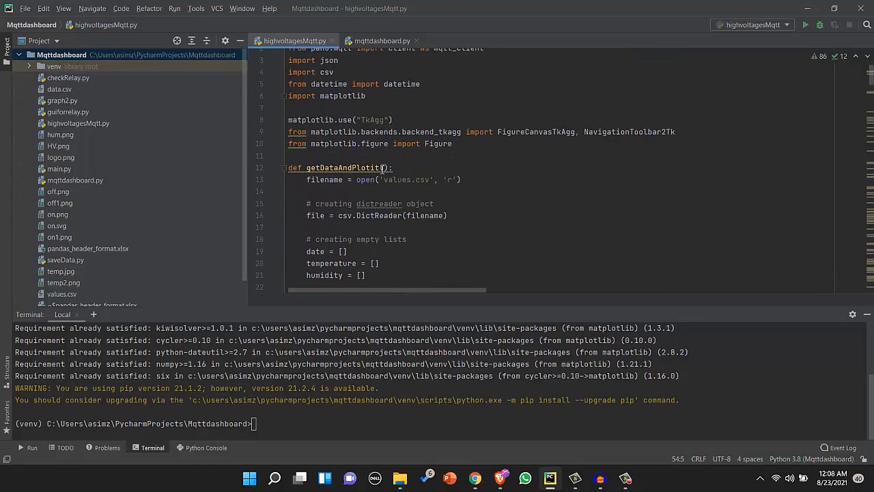
Call getDataAndPlotit() at startup and enlarge the window to 900x675
double_click(345, 168)
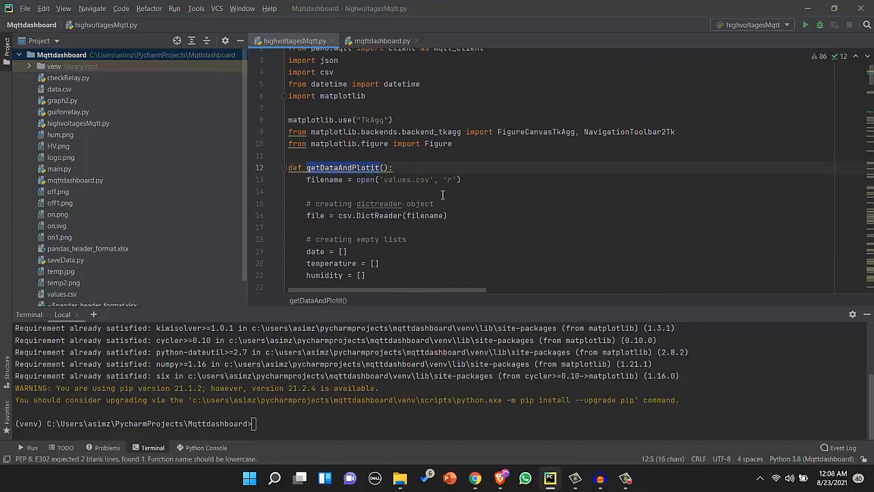
scroll("down", 3)
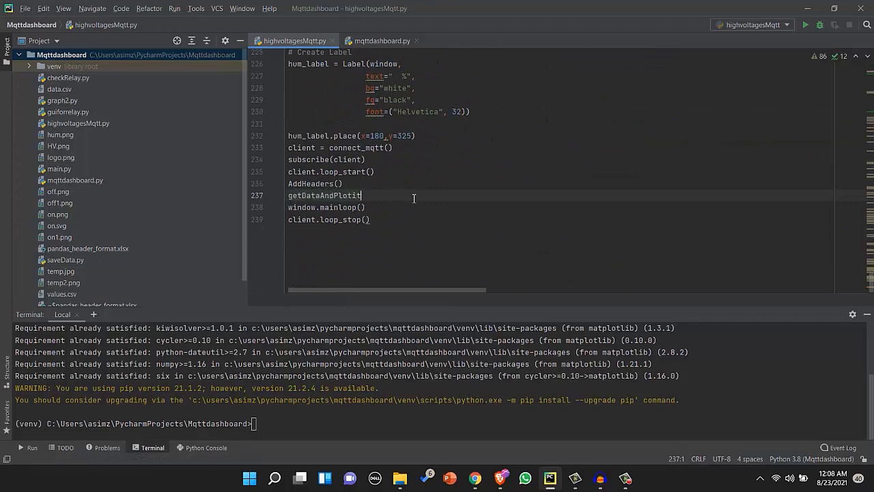
type("()")
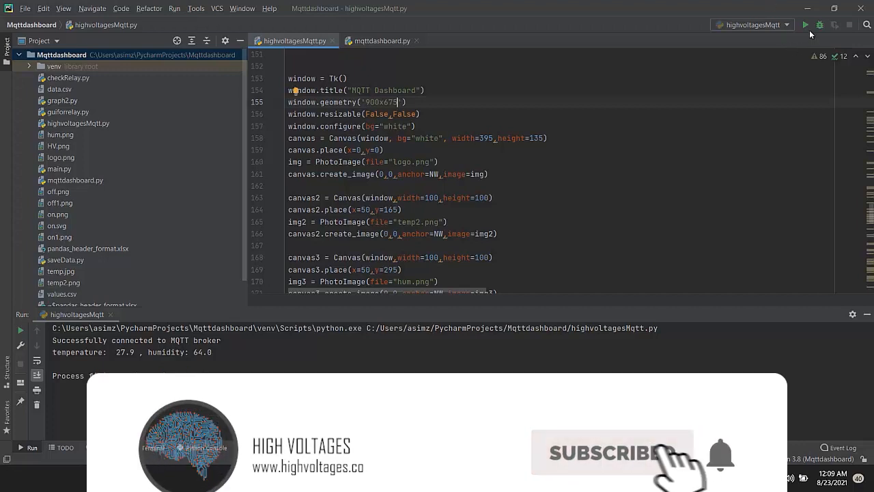
Run the dashboard to view the live plots and toolbar, then open values.csv
left_click(807, 25)
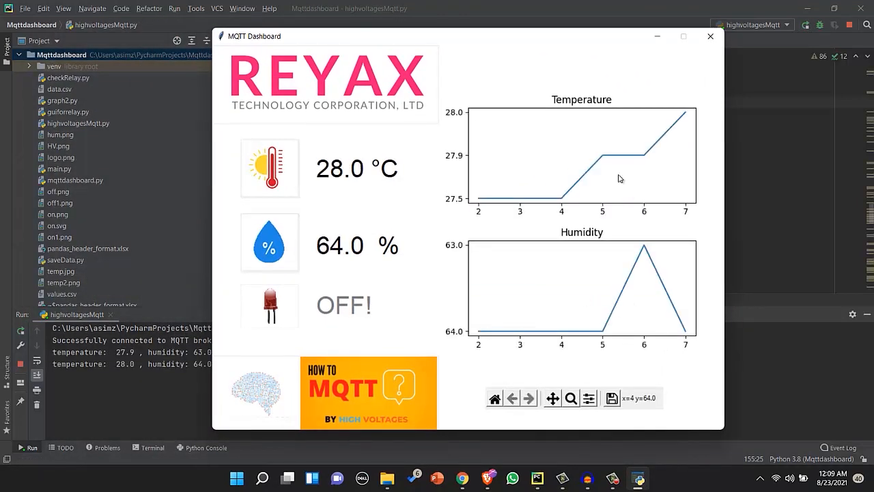
left_click_drag(341, 36, 389, 30)
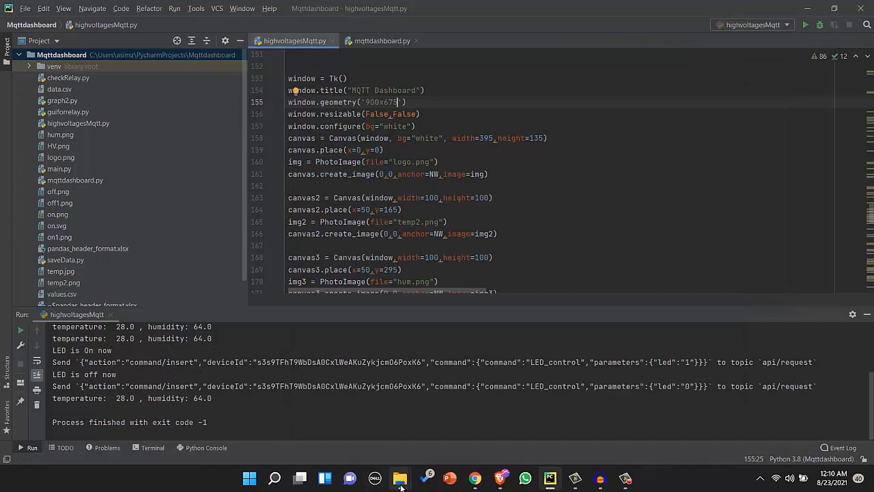
left_click(399, 477)
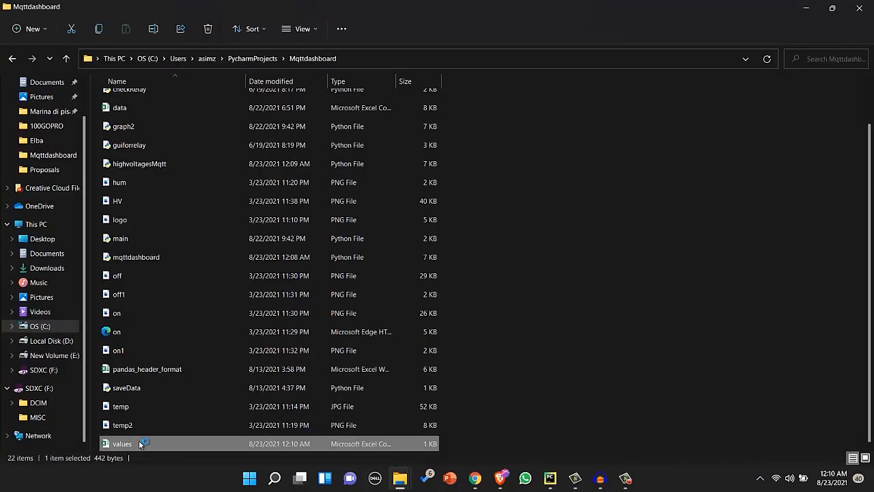
double_click(123, 443)
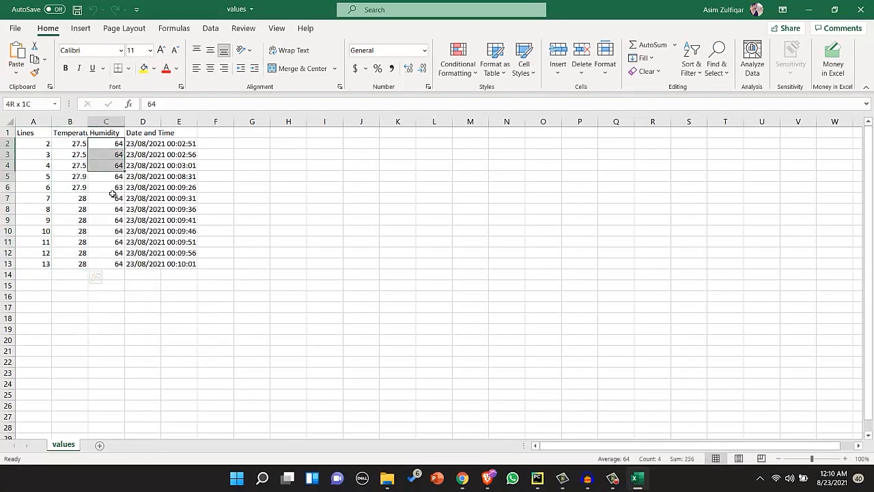
left_click_drag(106, 144, 106, 263)
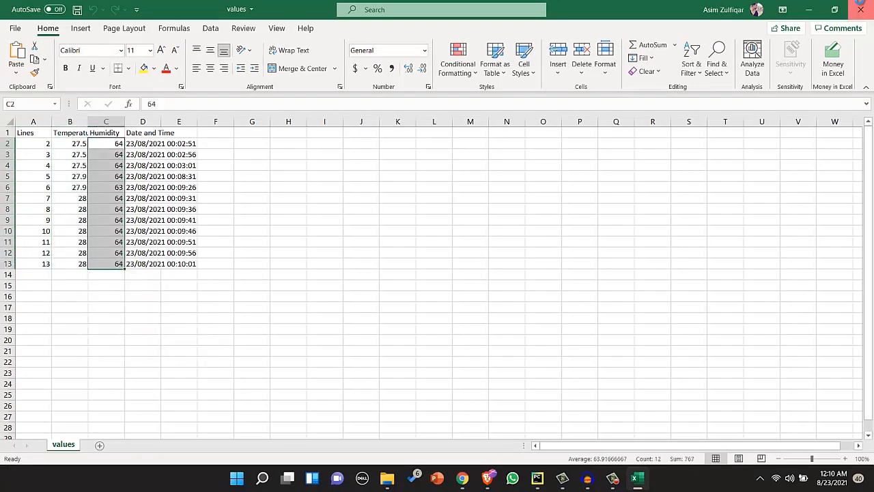